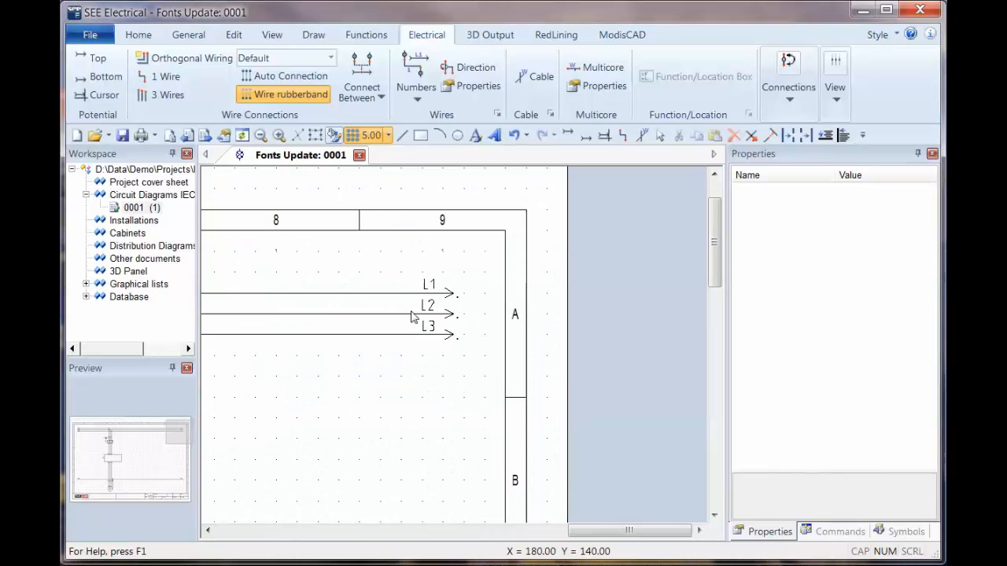
pyautogui.moveTo(459, 321)
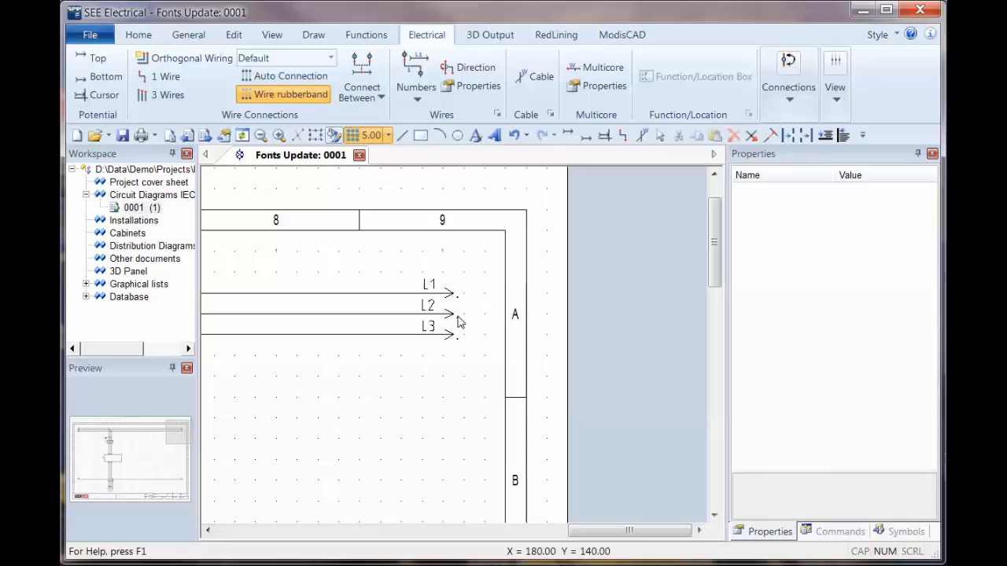
pyautogui.moveTo(435, 294)
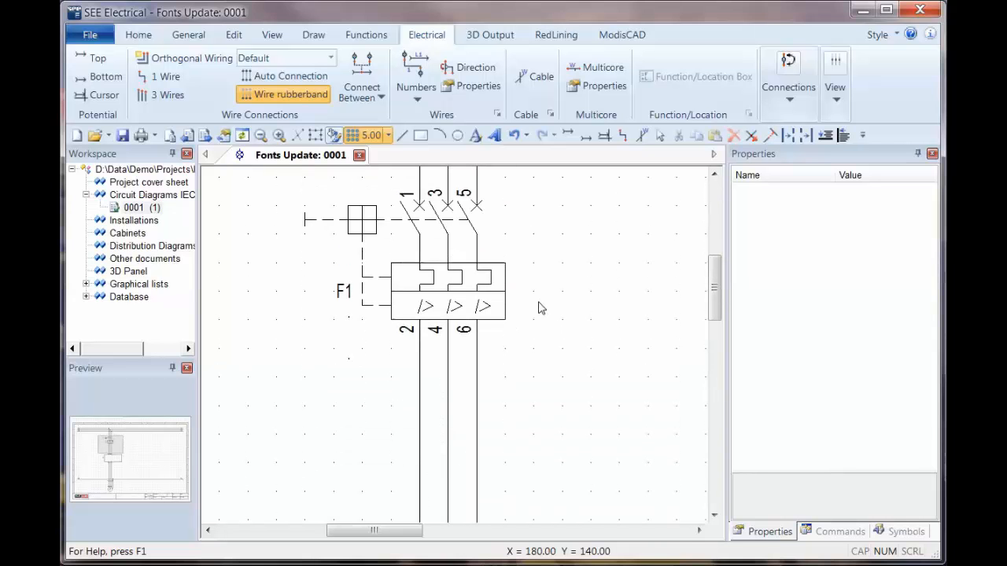
# Show the Symbols tree next to the 'Fonts Update' schematic
pyautogui.click(900, 531)
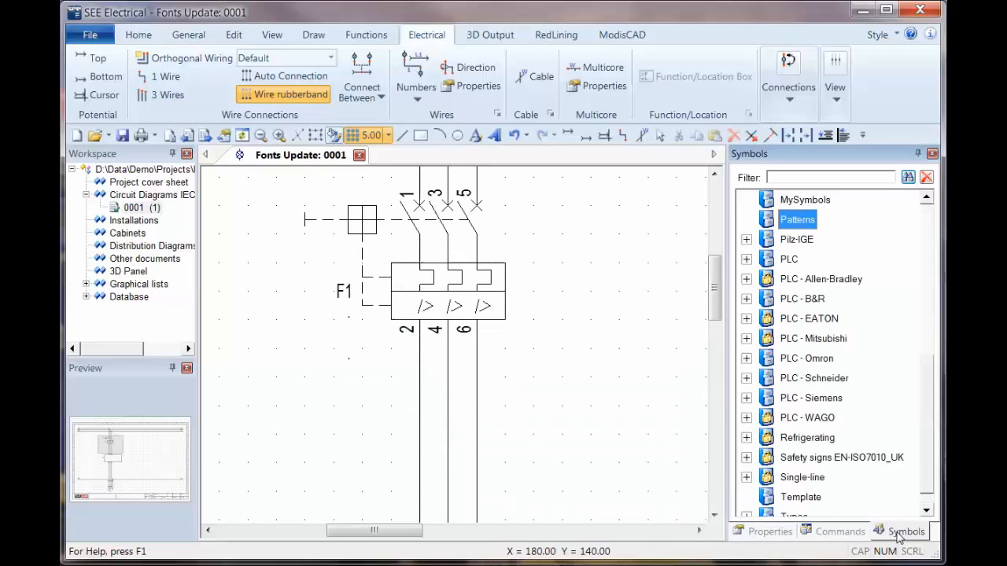
pyautogui.moveTo(569, 289)
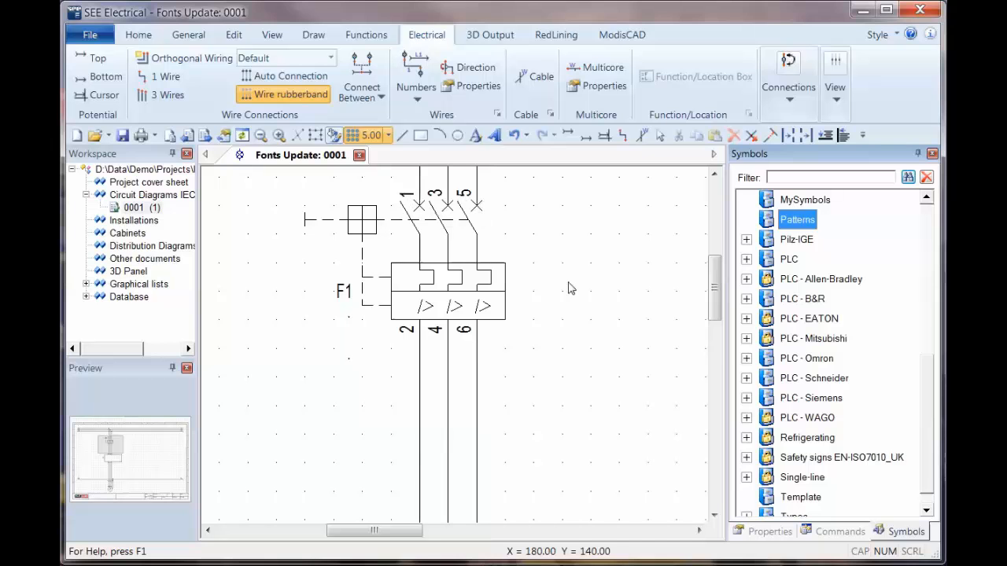
pyautogui.moveTo(871, 245)
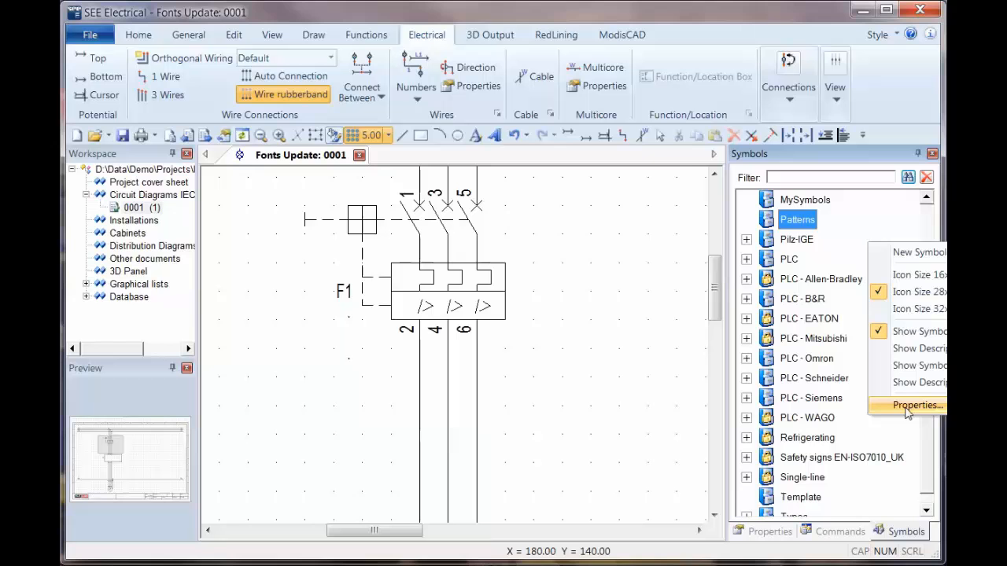
# In the symbol database properties, switch the 'system' library On for Circuit Diagrams IEC
pyautogui.click(915, 406)
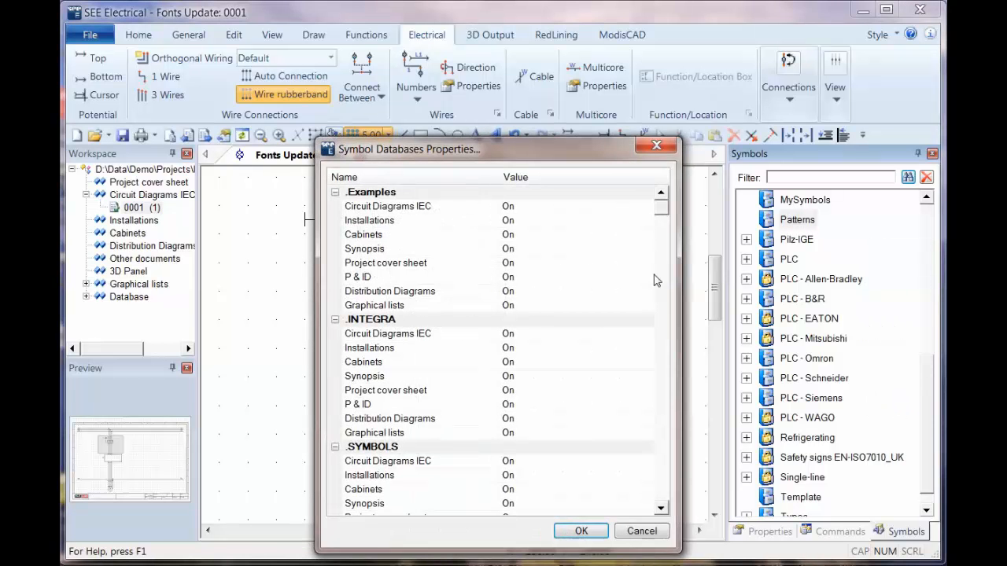
pyautogui.scroll(-3)
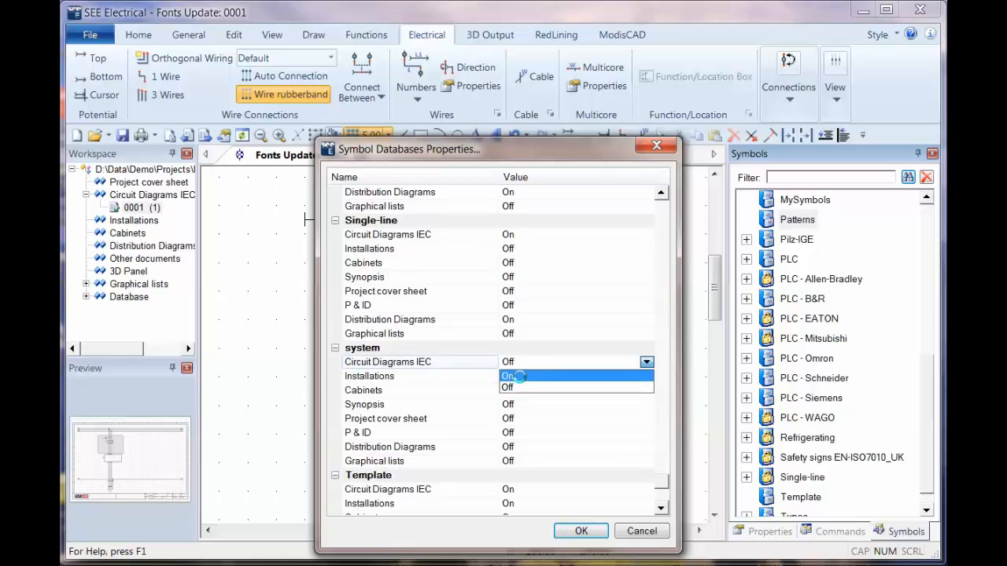
pyautogui.click(580, 532)
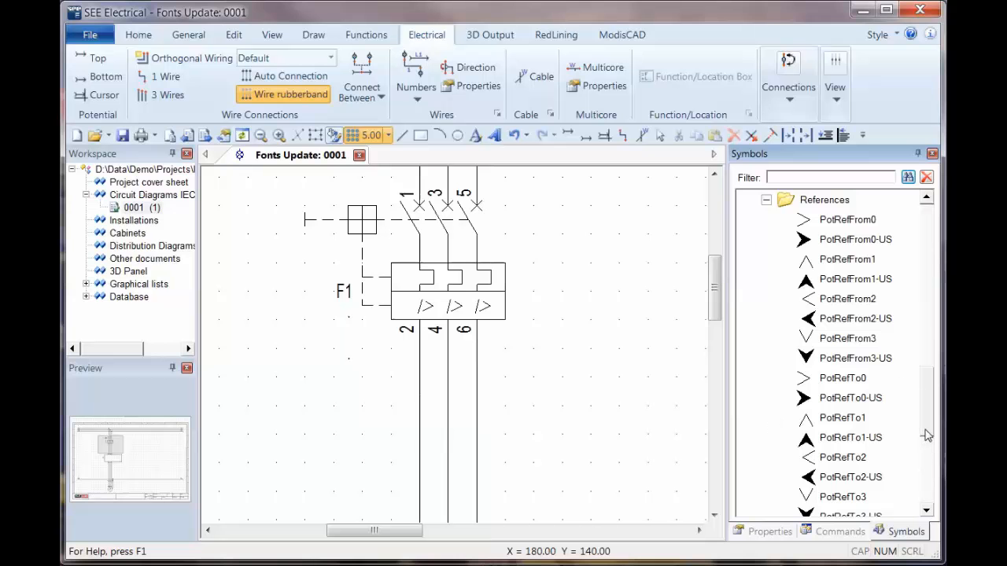
pyautogui.scroll(-3)
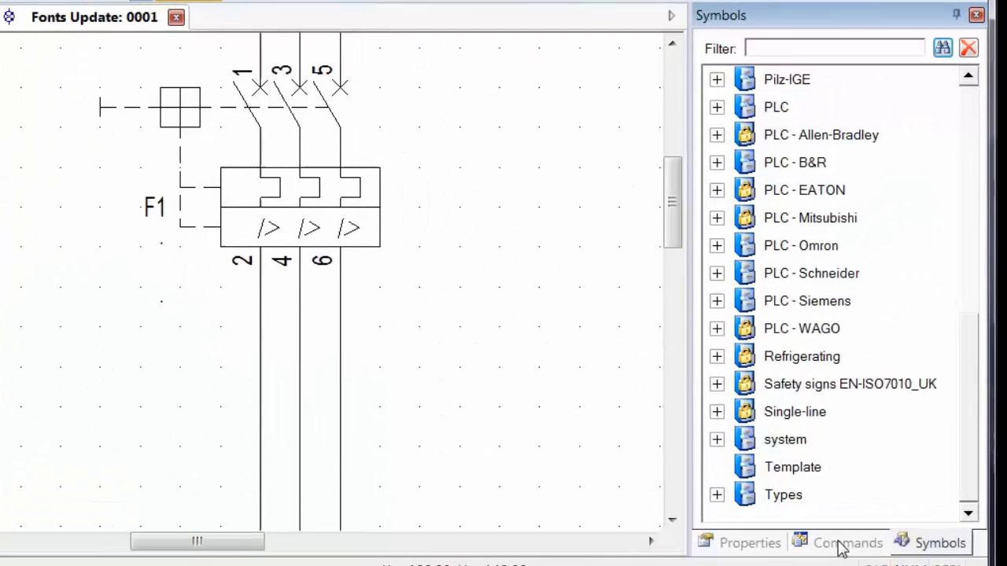
# List the commands with the Change Fonts group expanded and FontToolReadSymbol selected
pyautogui.click(847, 543)
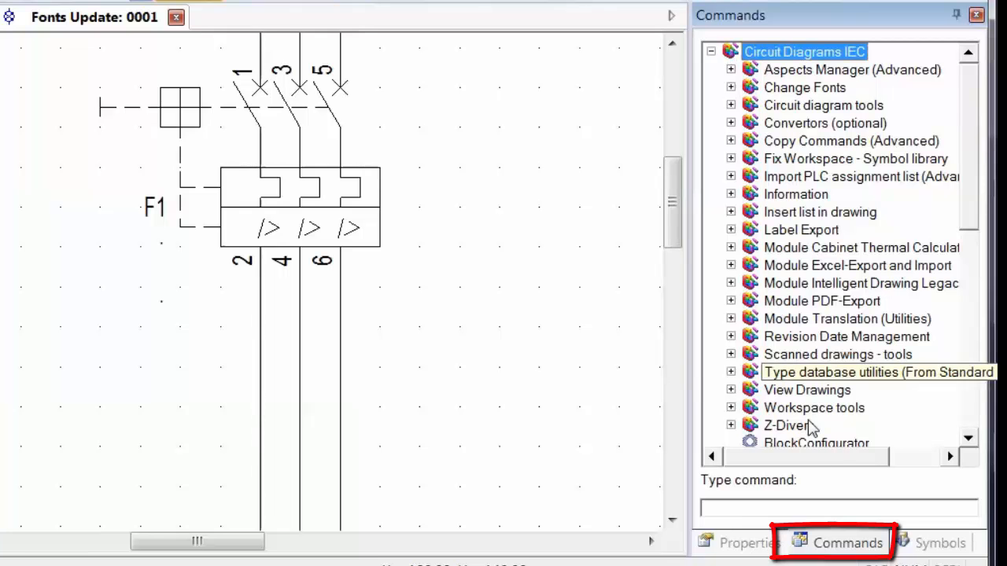
pyautogui.click(730, 88)
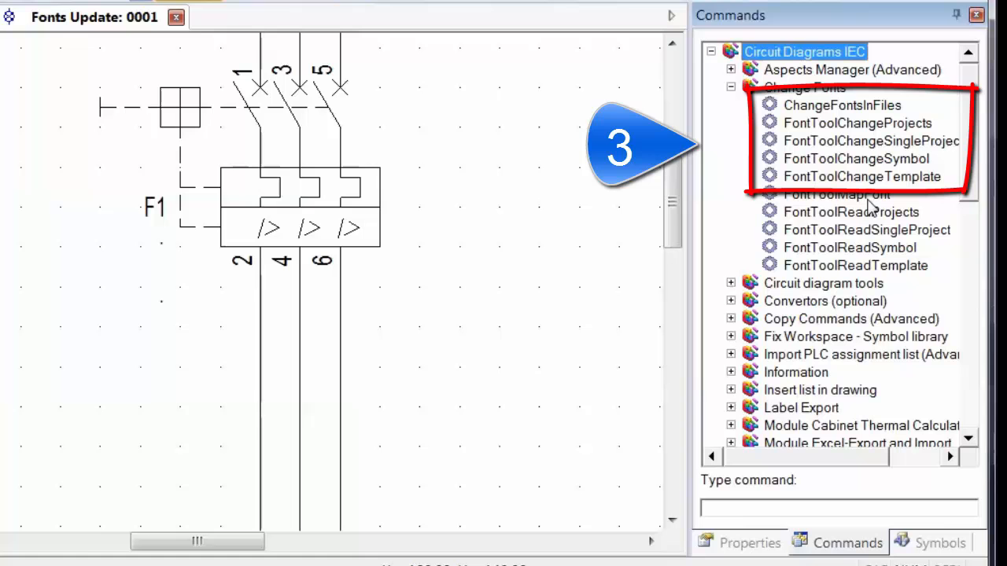
pyautogui.click(849, 247)
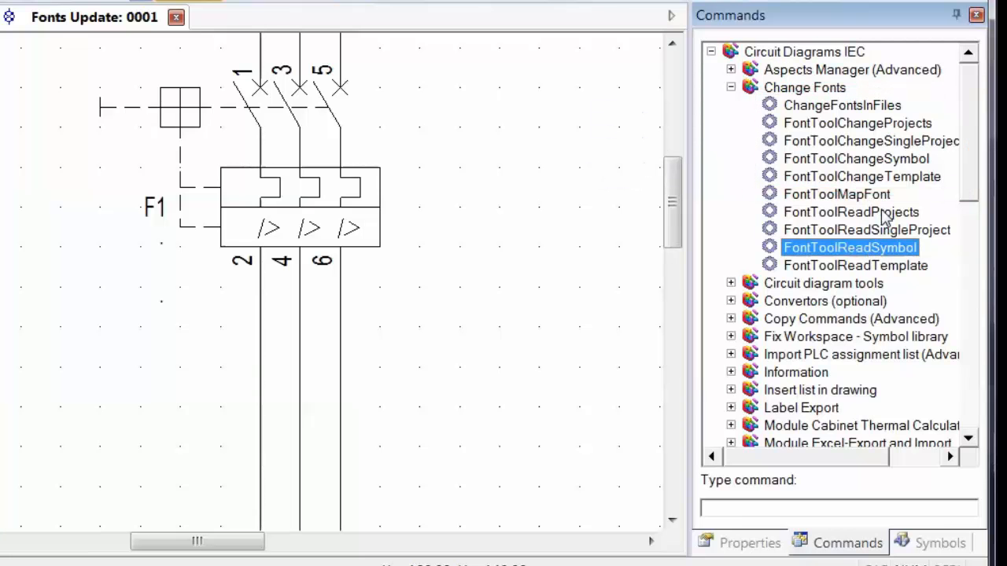
pyautogui.moveTo(894, 274)
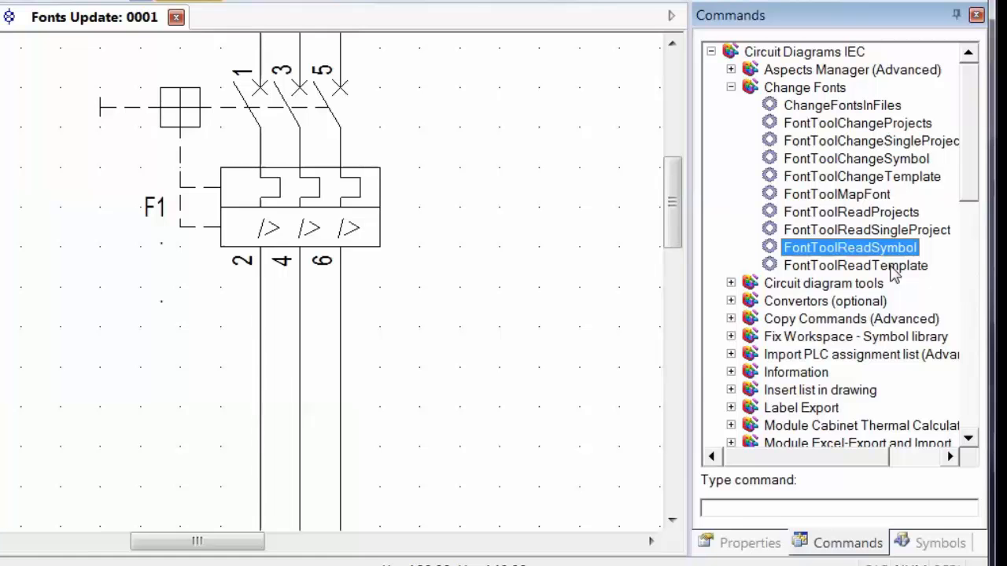
# Run FontToolReadSymbol on system.ses, exporting its texts to systemfonts.xml
pyautogui.doubleClick(849, 247)
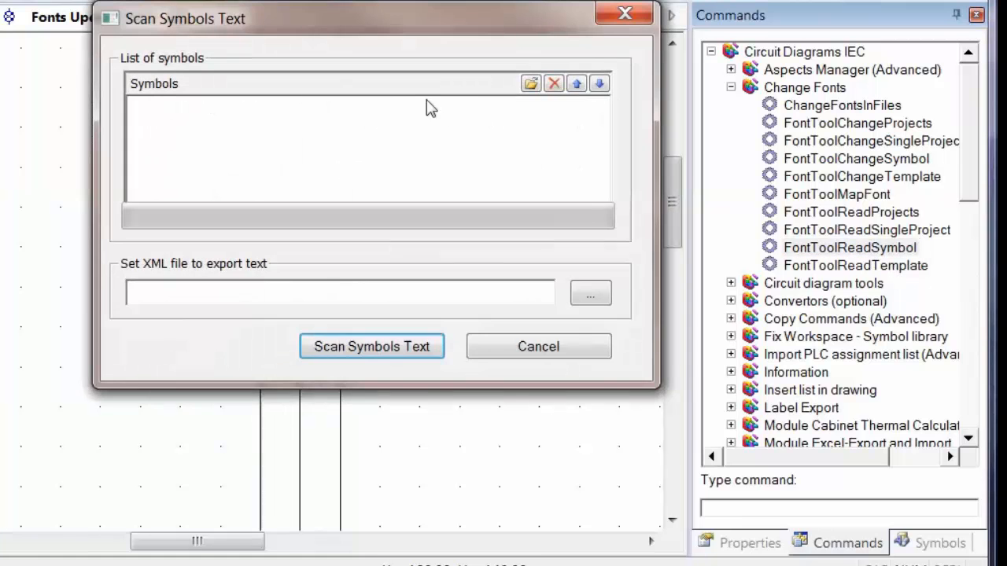
pyautogui.click(530, 84)
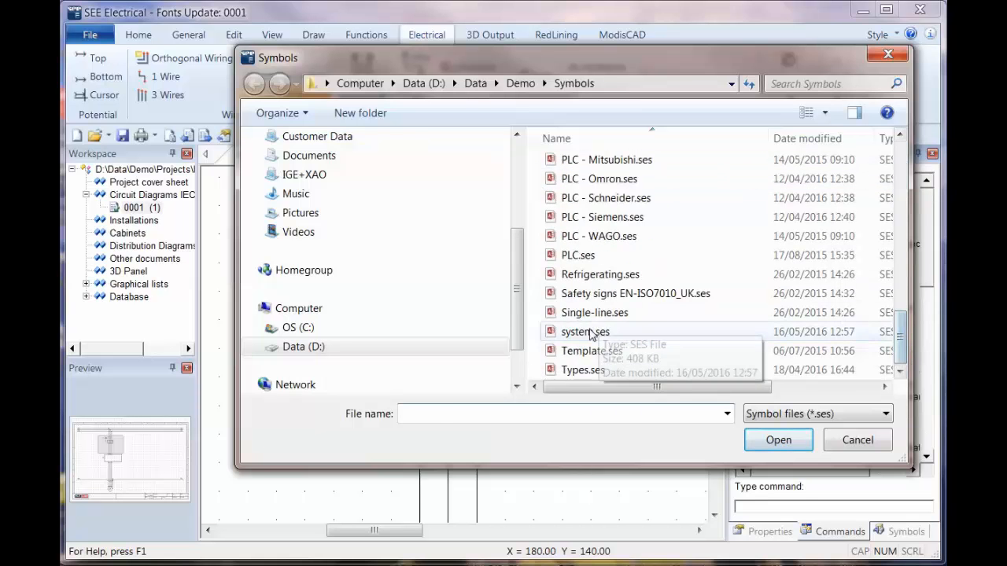
pyautogui.click(777, 440)
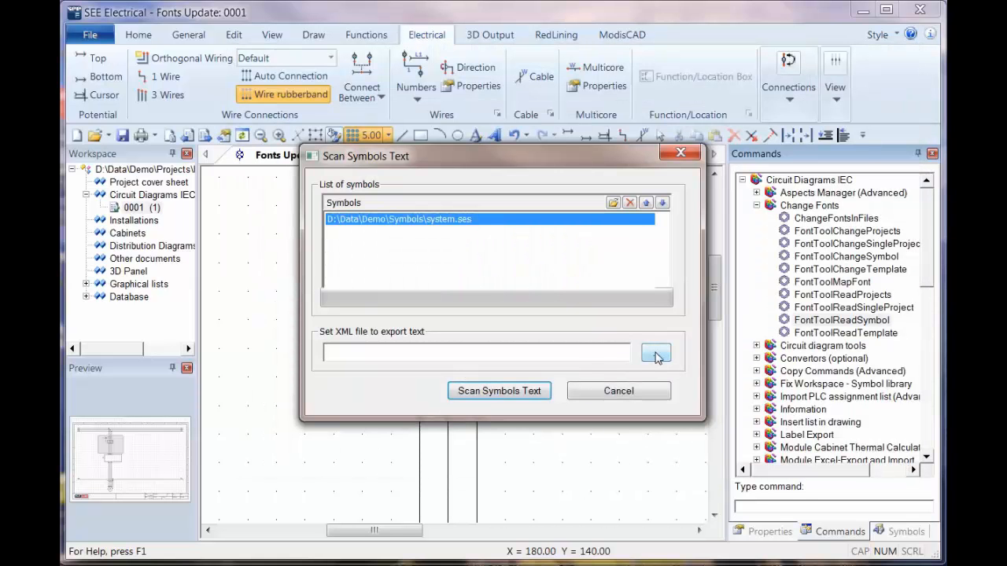
pyautogui.click(656, 353)
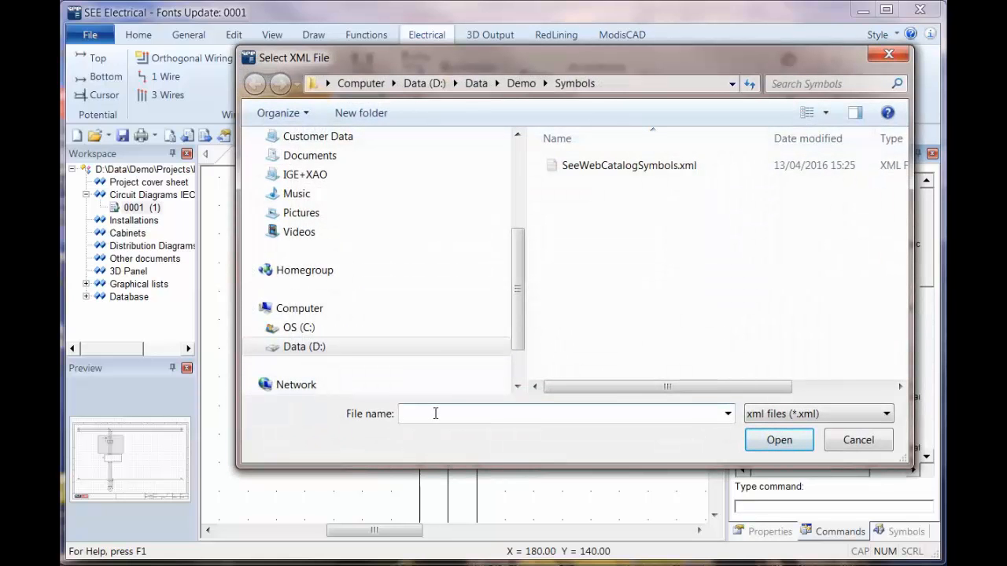
pyautogui.write('system')
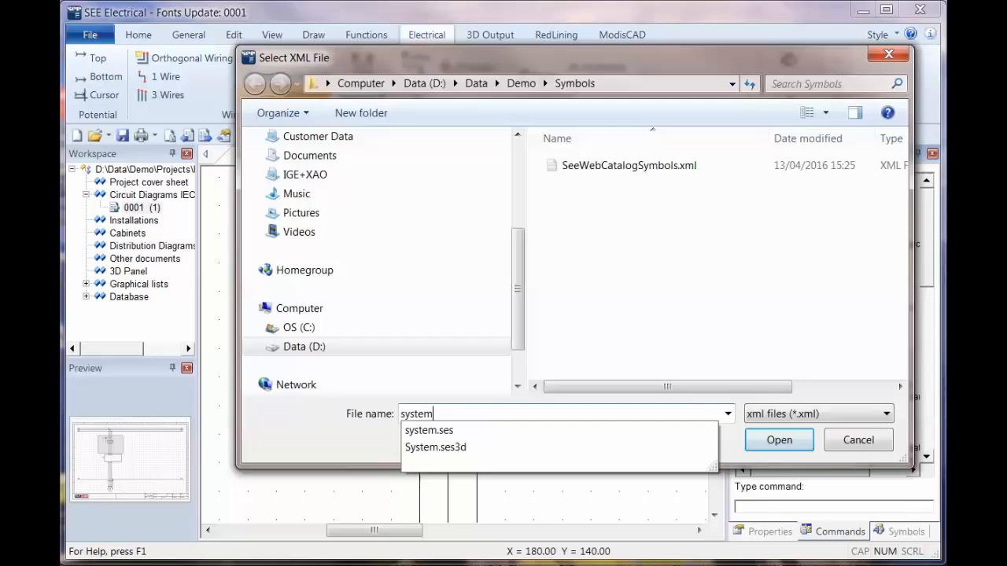
pyautogui.write('fonts')
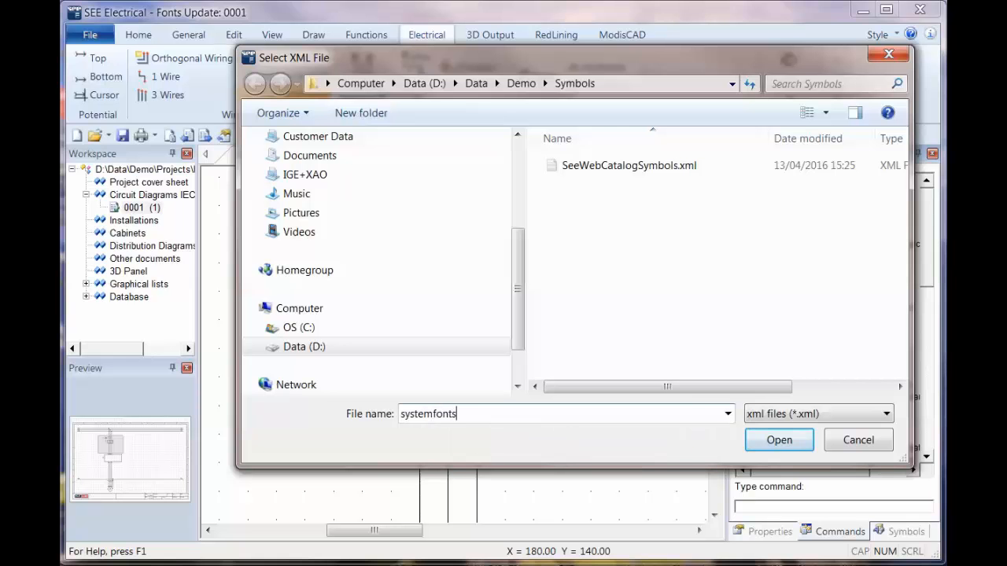
pyautogui.write('.xml')
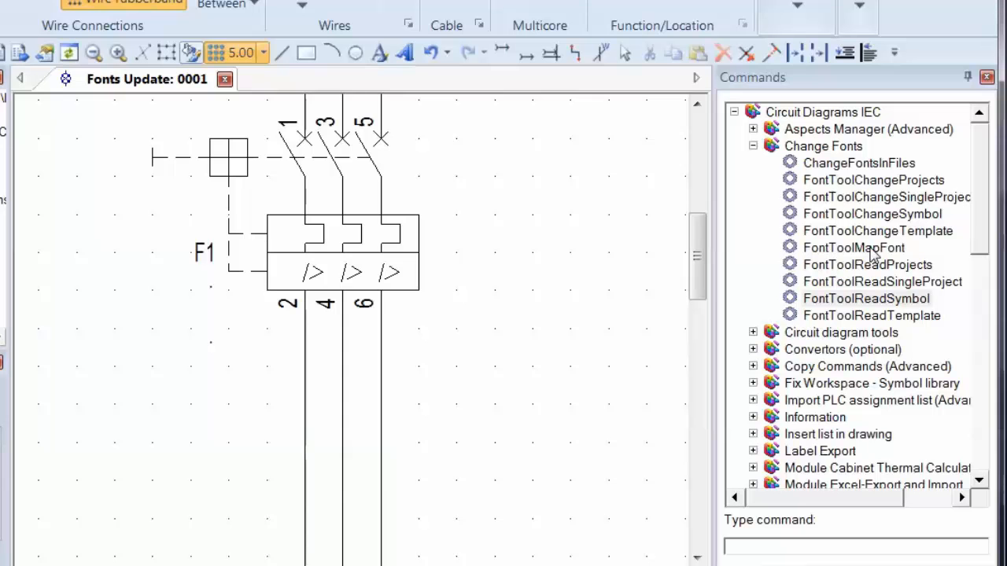
# Load systemfonts.xml into FontToolMapFont and collapse the Arial entries to see the Vectorfont1 sizes
pyautogui.doubleClick(852, 247)
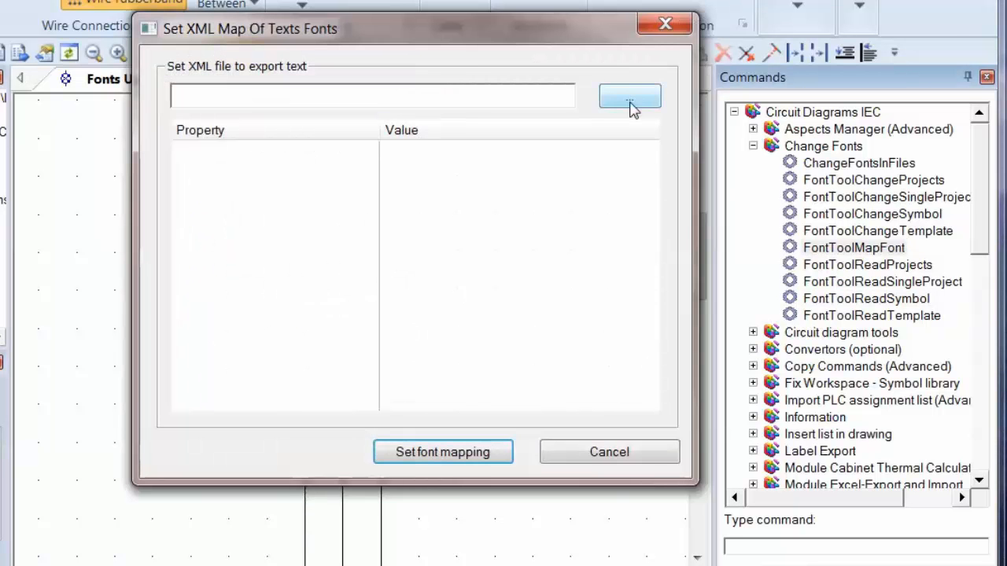
pyautogui.click(630, 96)
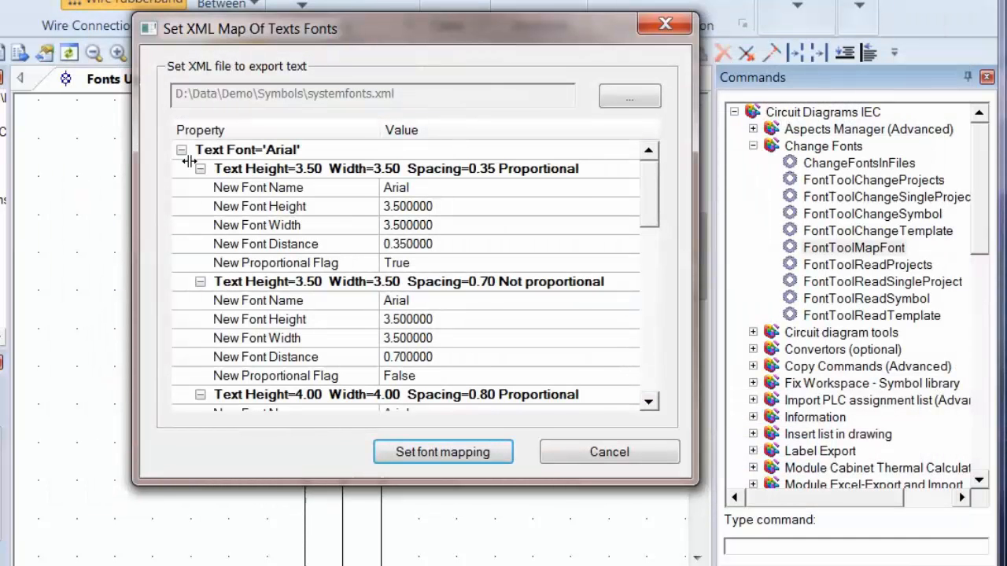
pyautogui.click(183, 149)
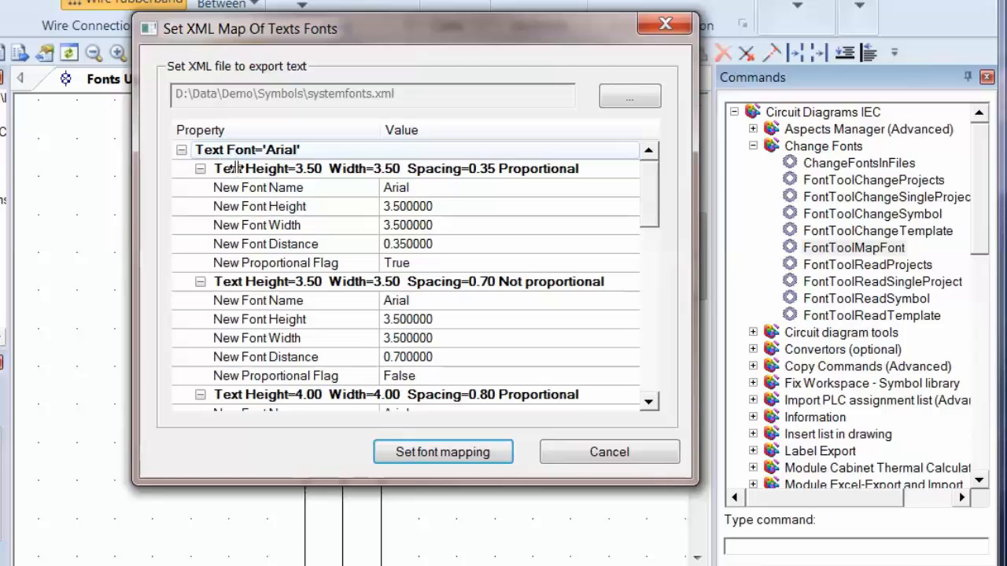
pyautogui.click(182, 151)
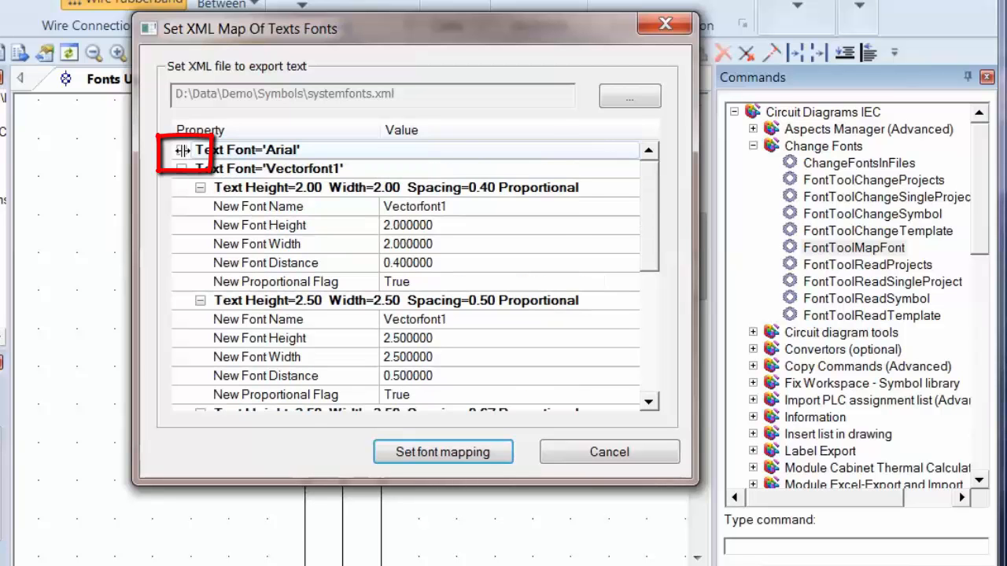
pyautogui.click(181, 151)
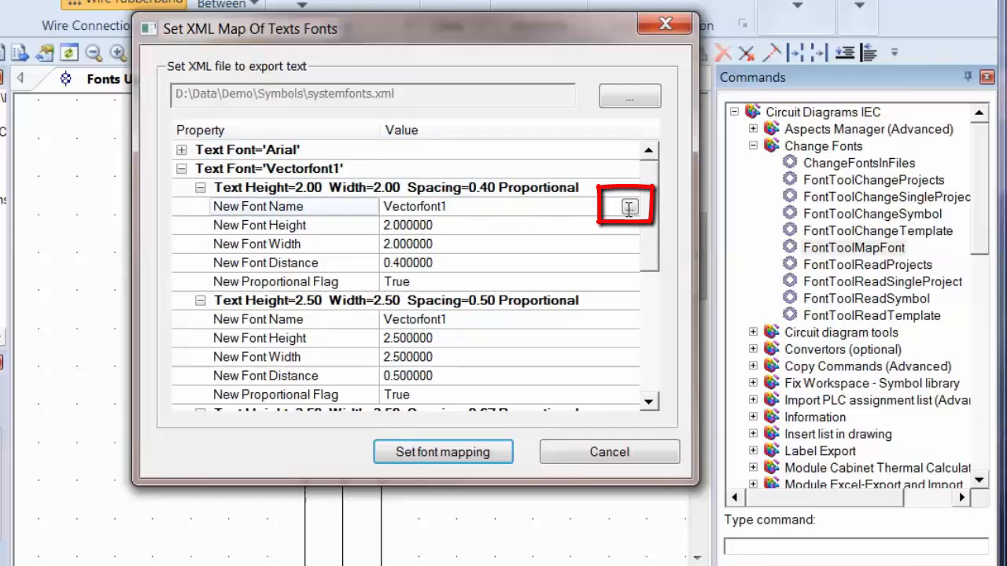
# Assign Arial as the new font for each Vectorfont1 text size in the map
pyautogui.click(628, 206)
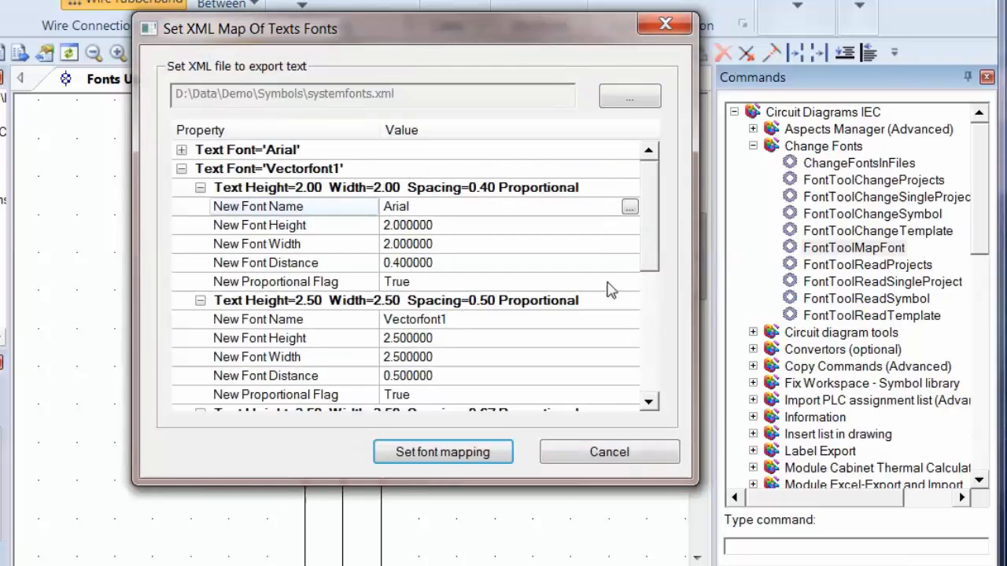
pyautogui.click(630, 206)
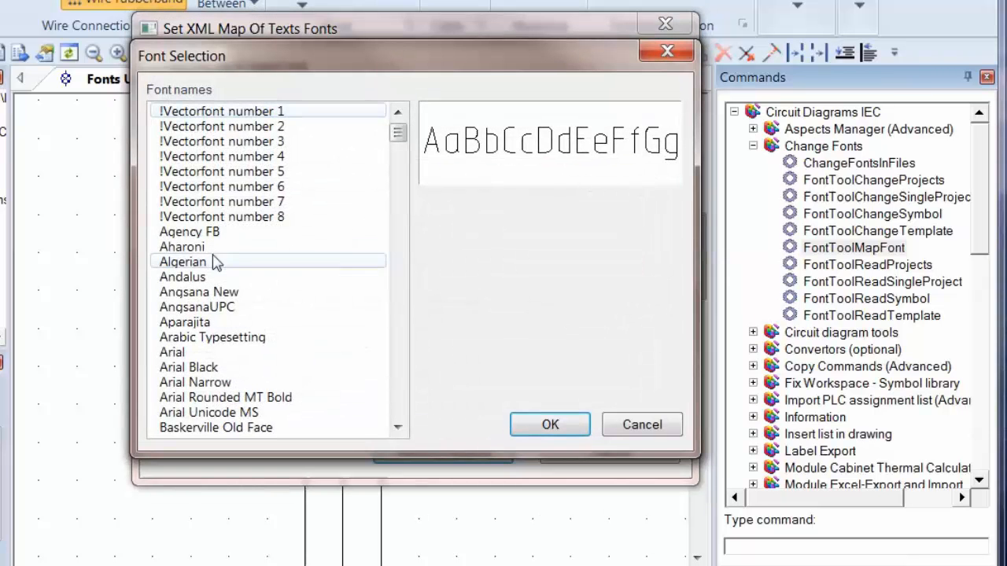
pyautogui.click(551, 425)
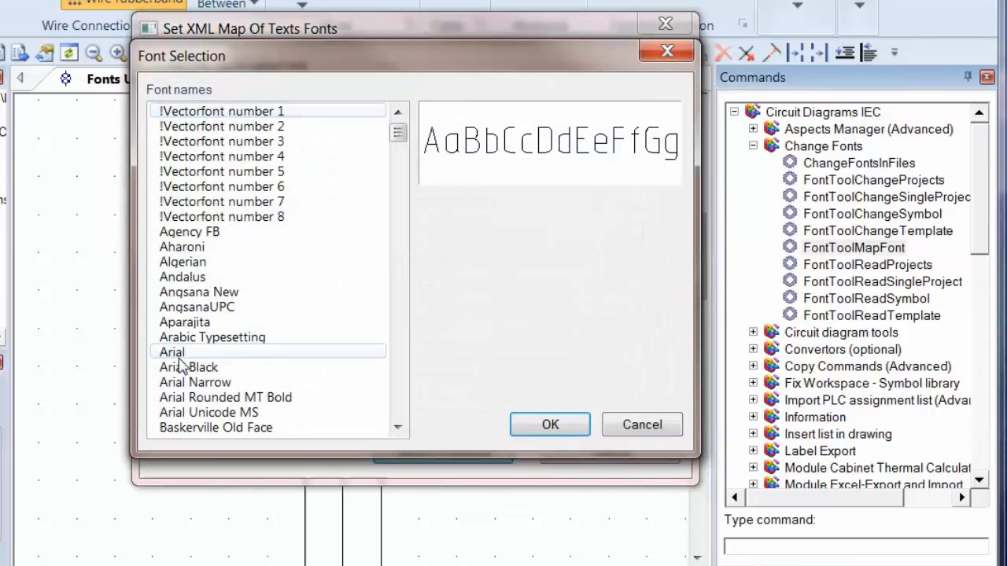
pyautogui.click(550, 425)
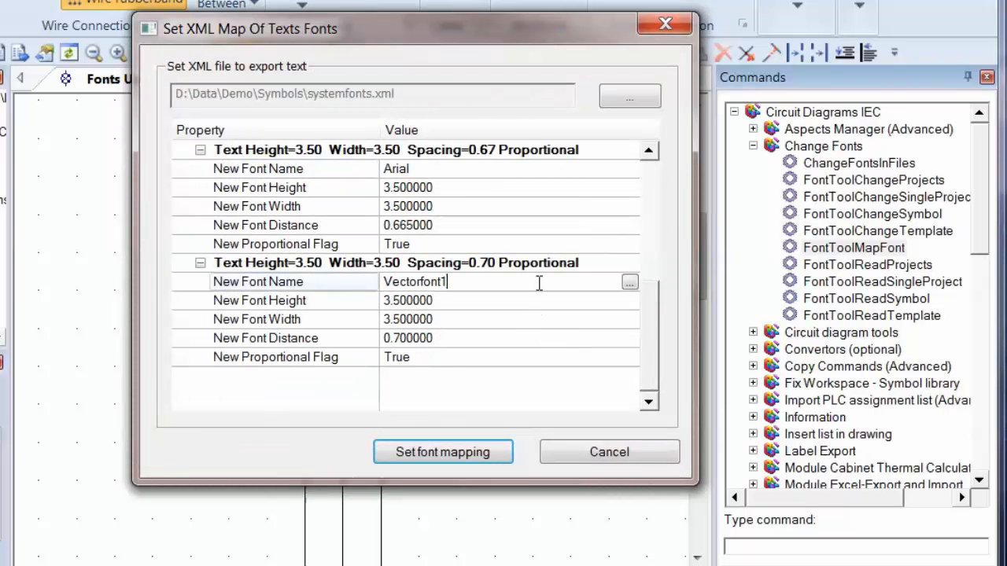
pyautogui.click(630, 282)
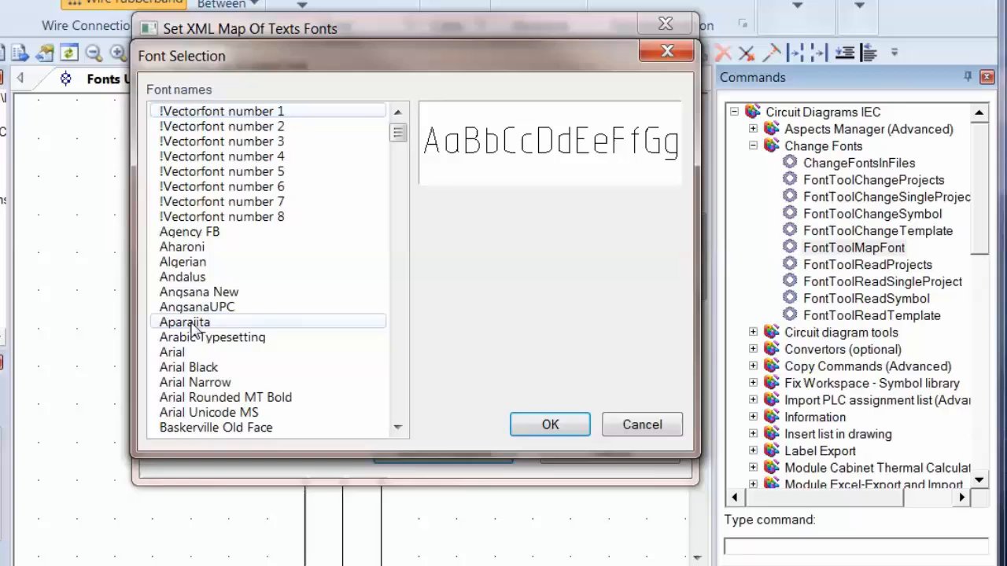
pyautogui.click(549, 425)
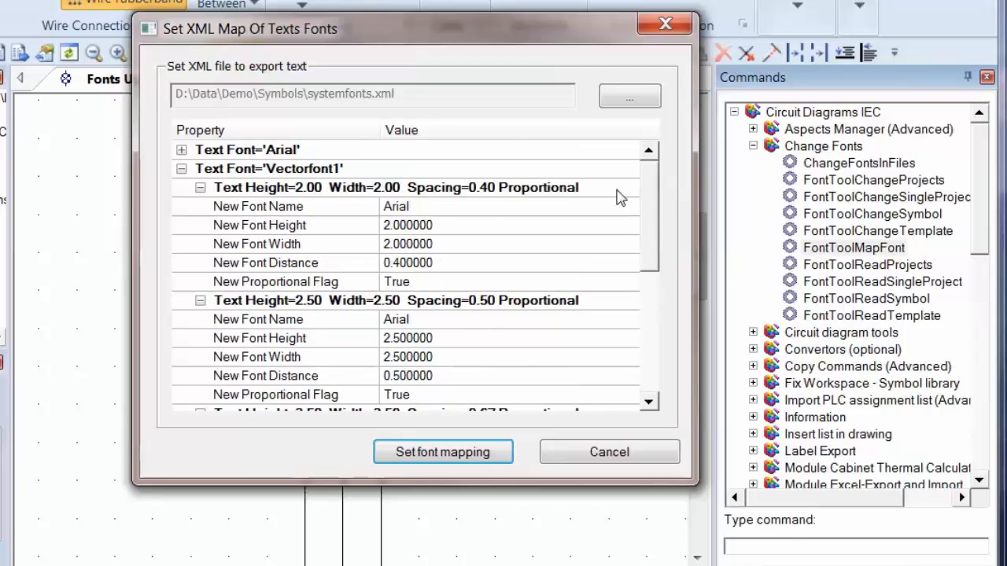
pyautogui.moveTo(424, 208)
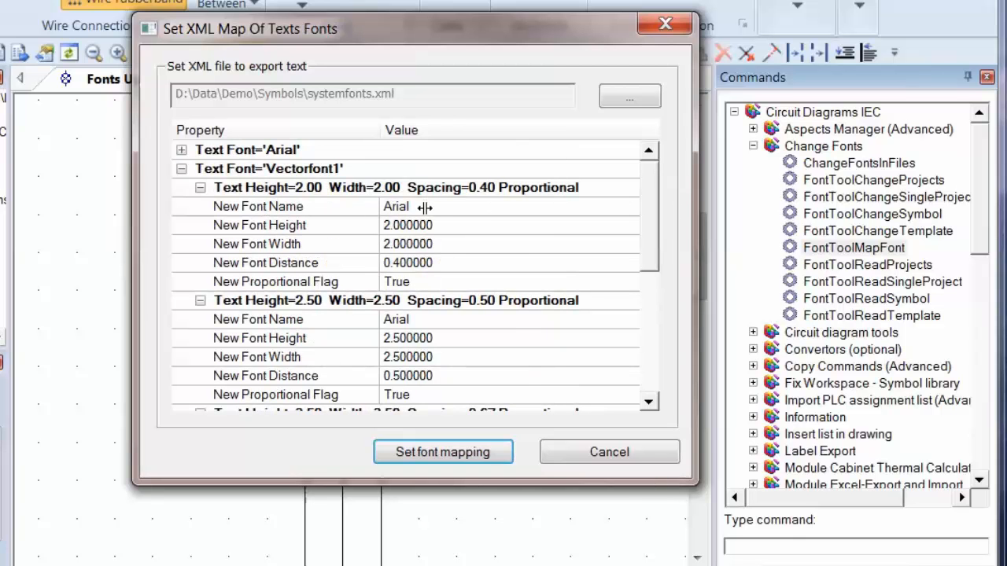
pyautogui.click(442, 452)
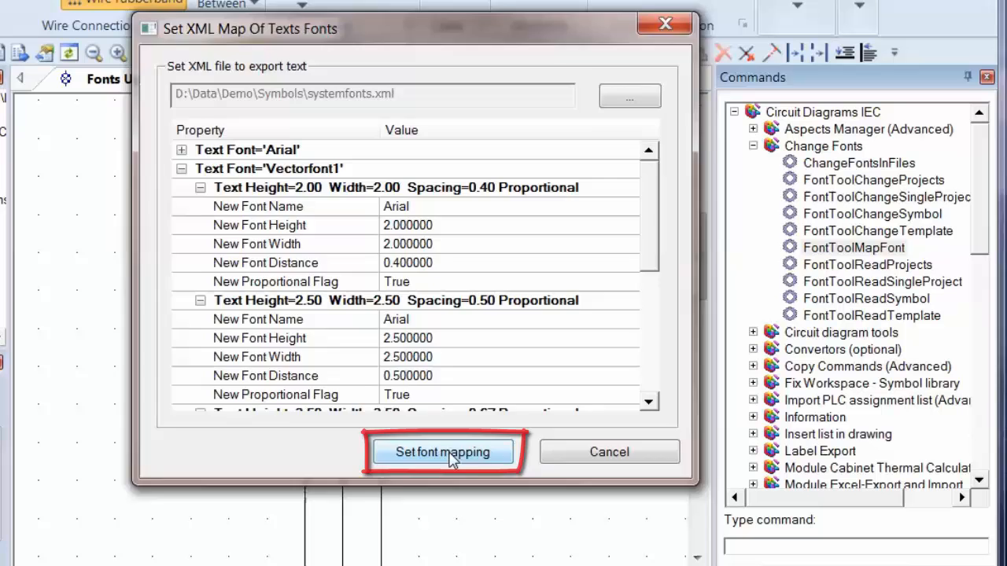
# Save the Arial font mapping and start the FontToolChangeSymbol tool
pyautogui.click(442, 452)
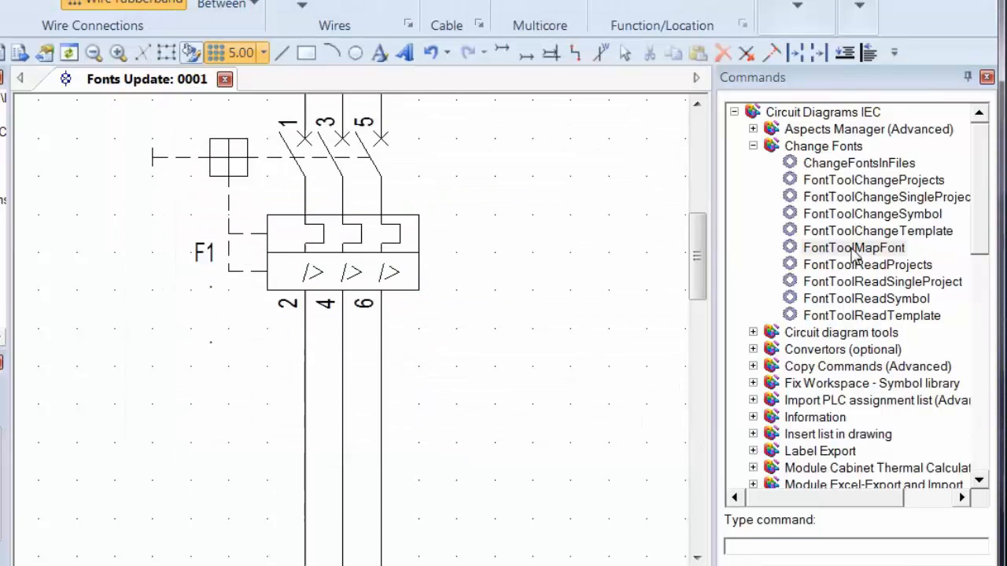
pyautogui.click(872, 214)
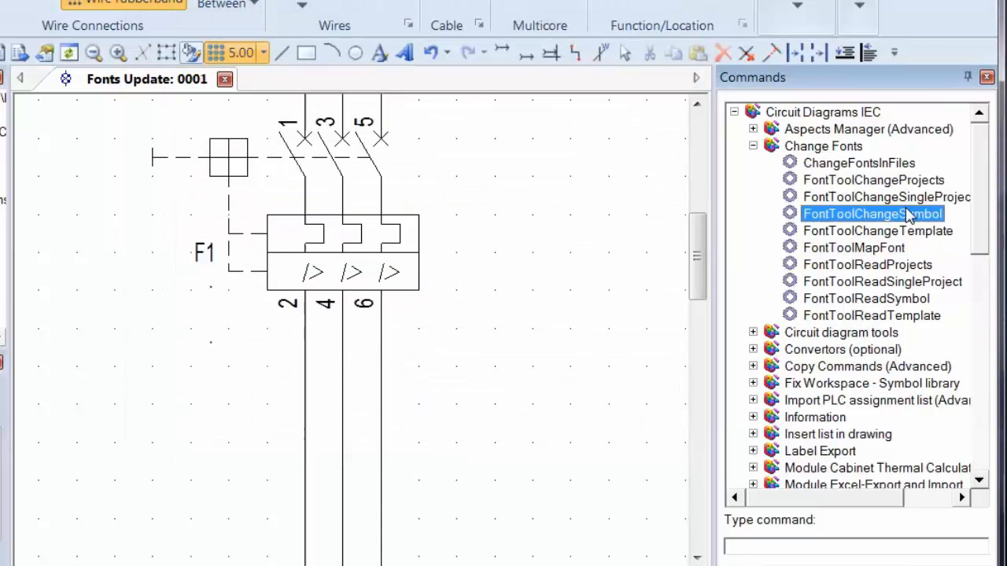
pyautogui.doubleClick(871, 214)
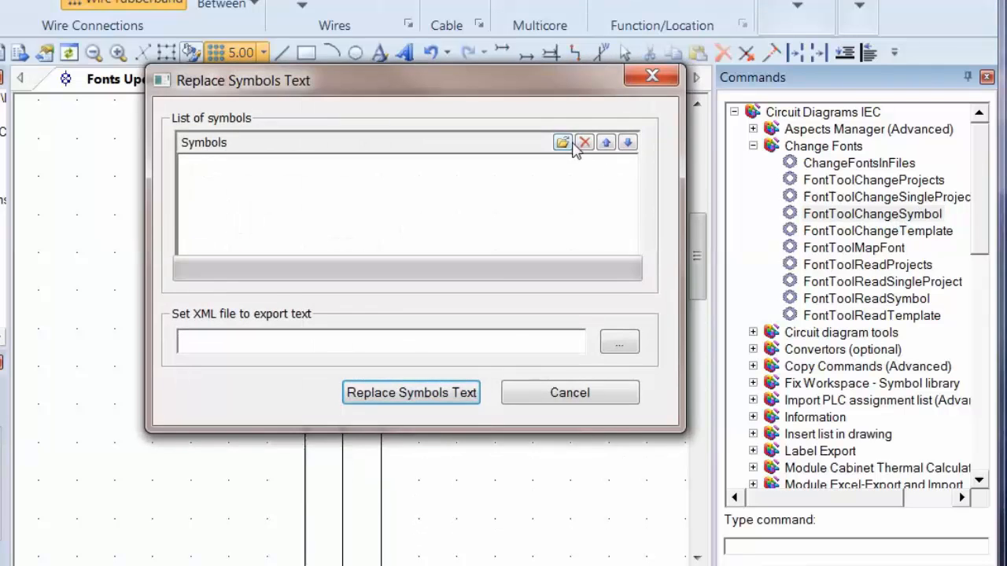
# Replace the texts of system.ses using the systemfonts.xml mapping file
pyautogui.click(562, 142)
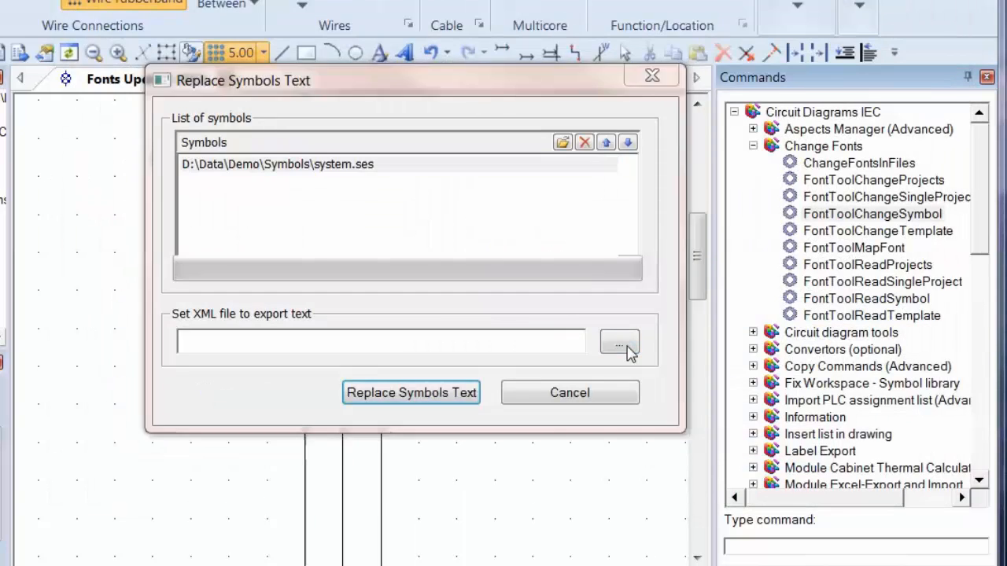
pyautogui.click(620, 343)
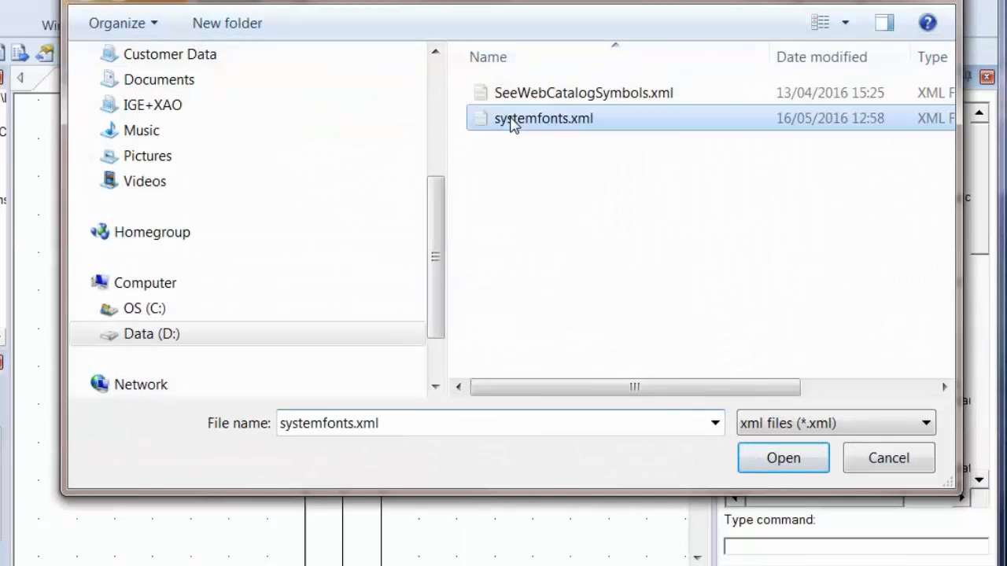
pyautogui.click(784, 457)
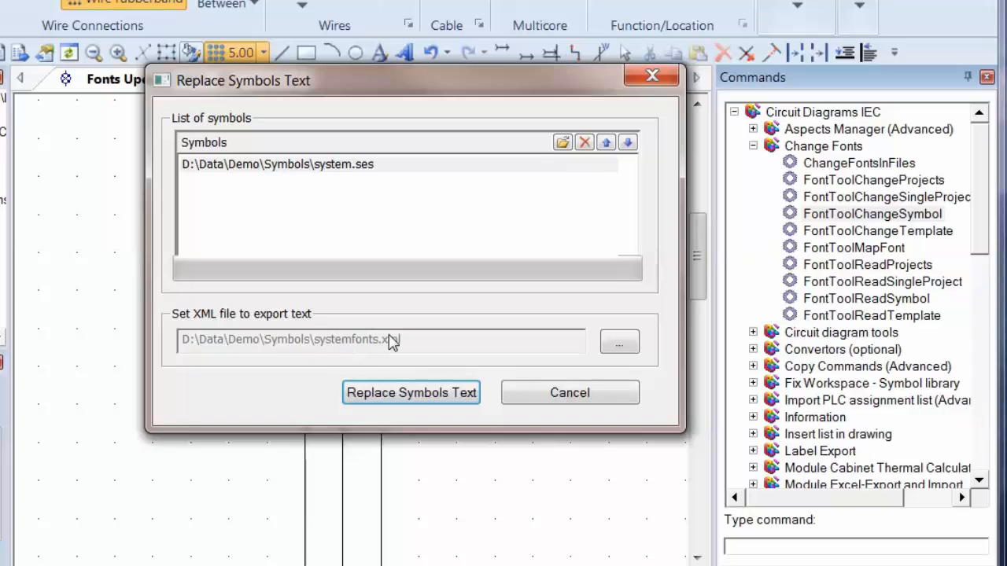
pyautogui.click(409, 393)
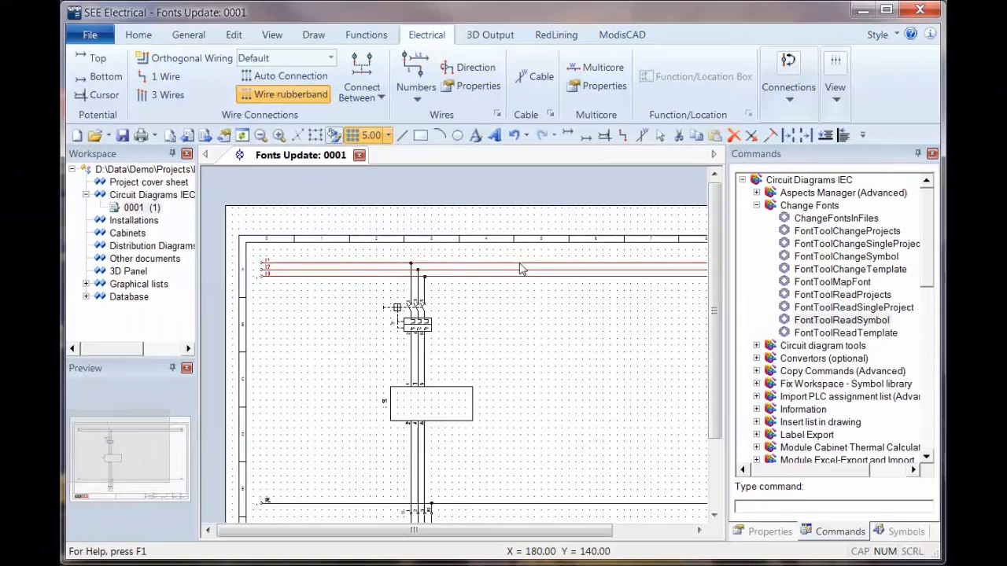
# Place a new element on the drawing with product designation I1 to check the remapped font
pyautogui.click(97, 75)
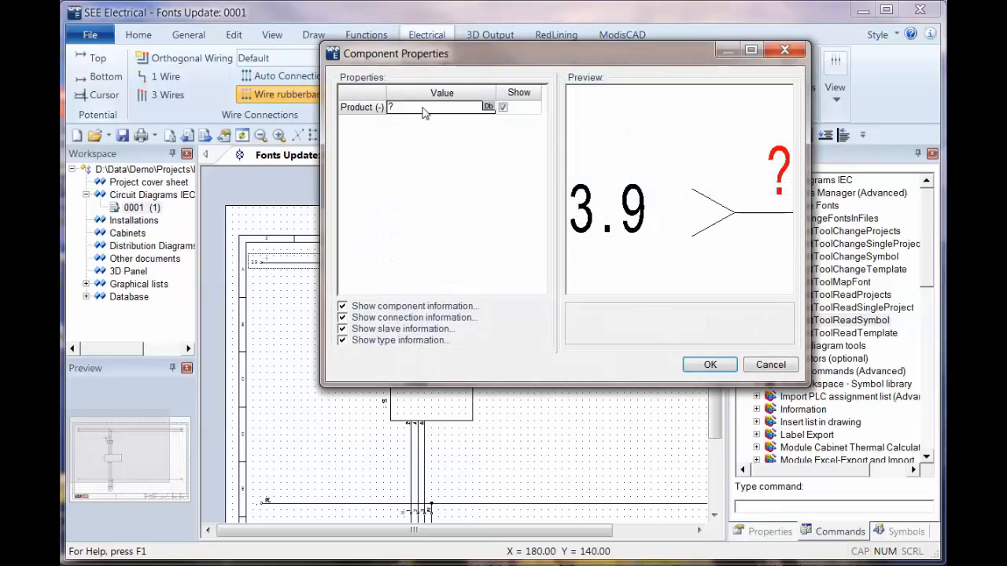
pyautogui.write('I1')
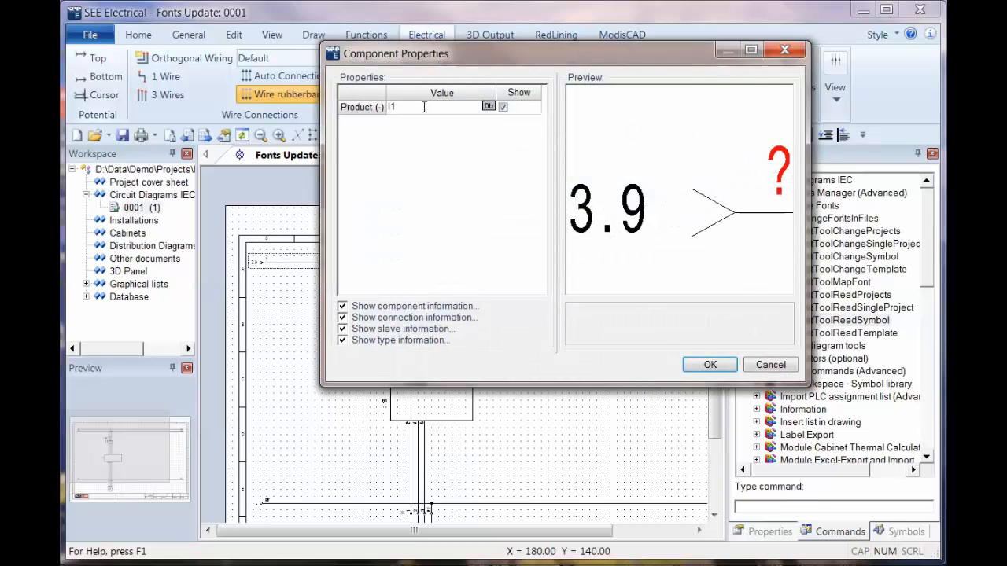
pyautogui.click(708, 365)
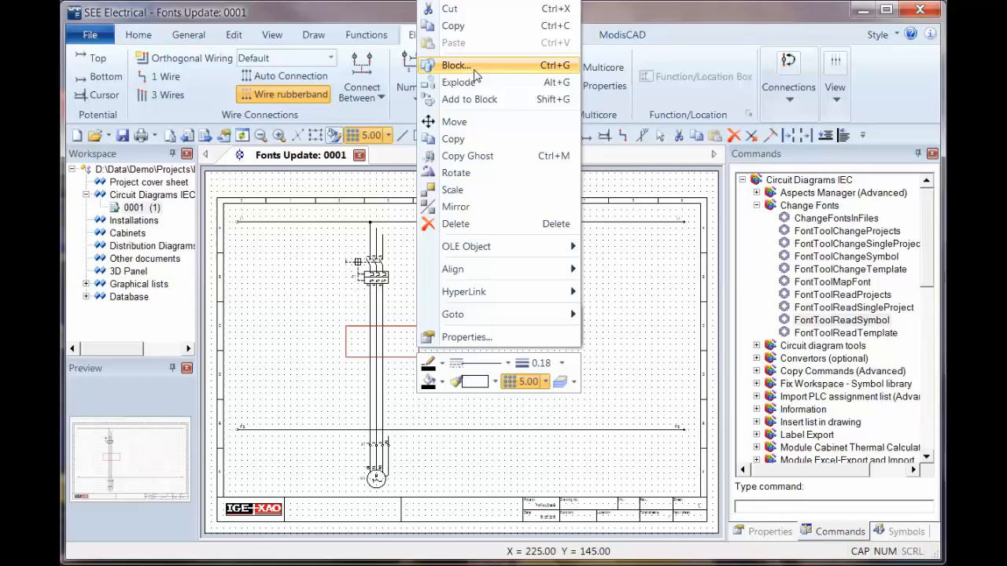
# Define the rectangle as Smart box component U1 with connection numbers 1 to 6
pyautogui.click(455, 66)
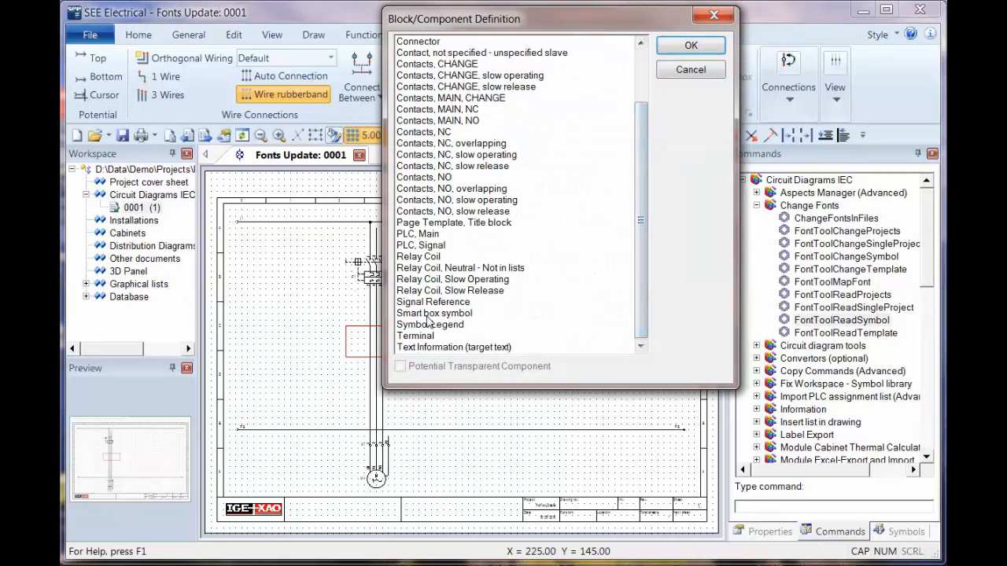
pyautogui.click(689, 44)
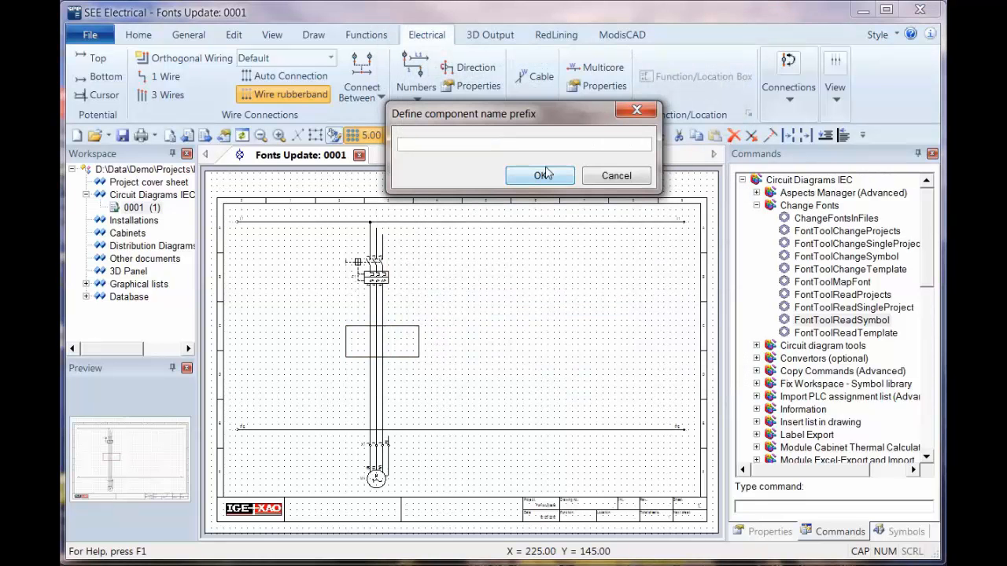
pyautogui.click(541, 177)
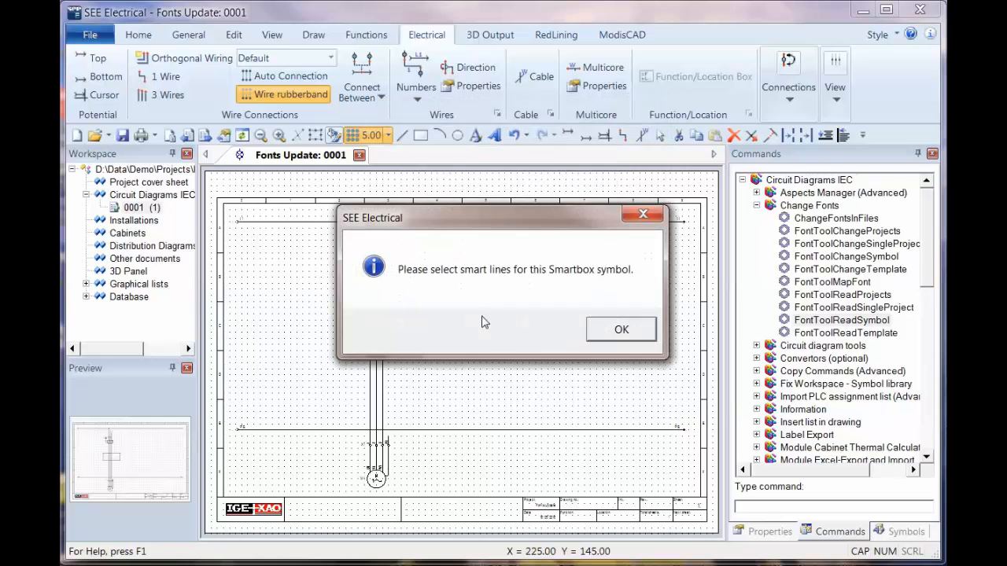
pyautogui.click(620, 329)
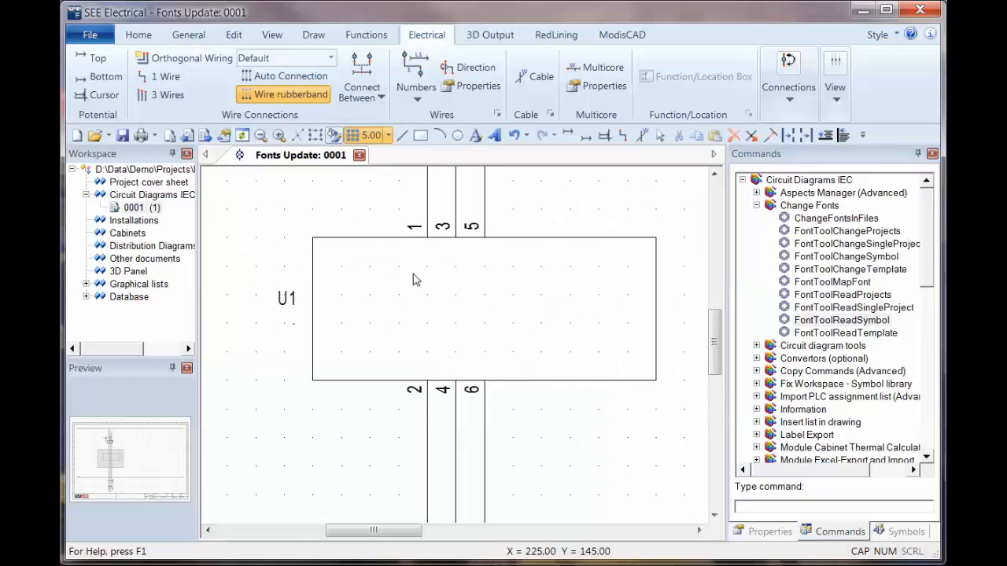
pyautogui.moveTo(538, 233)
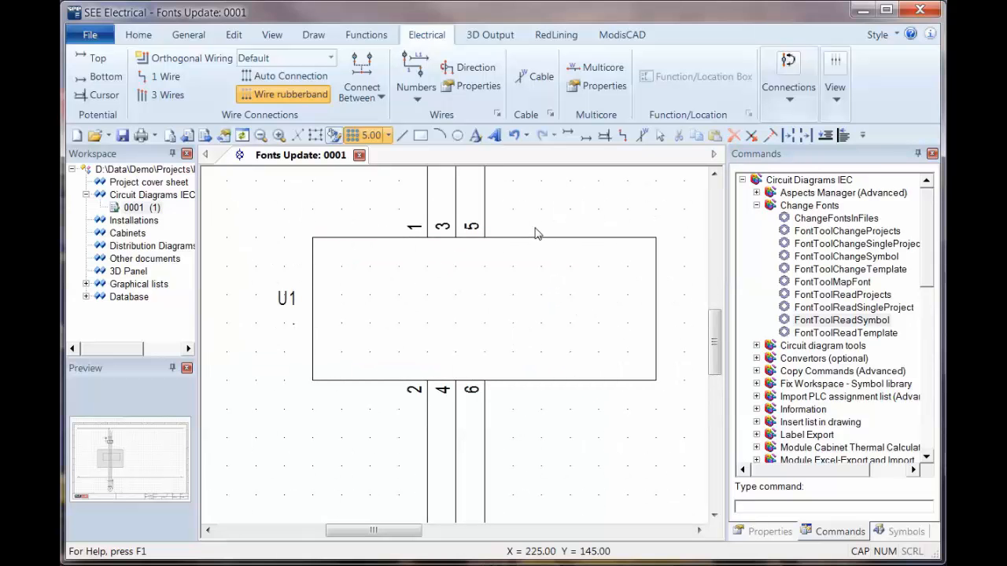